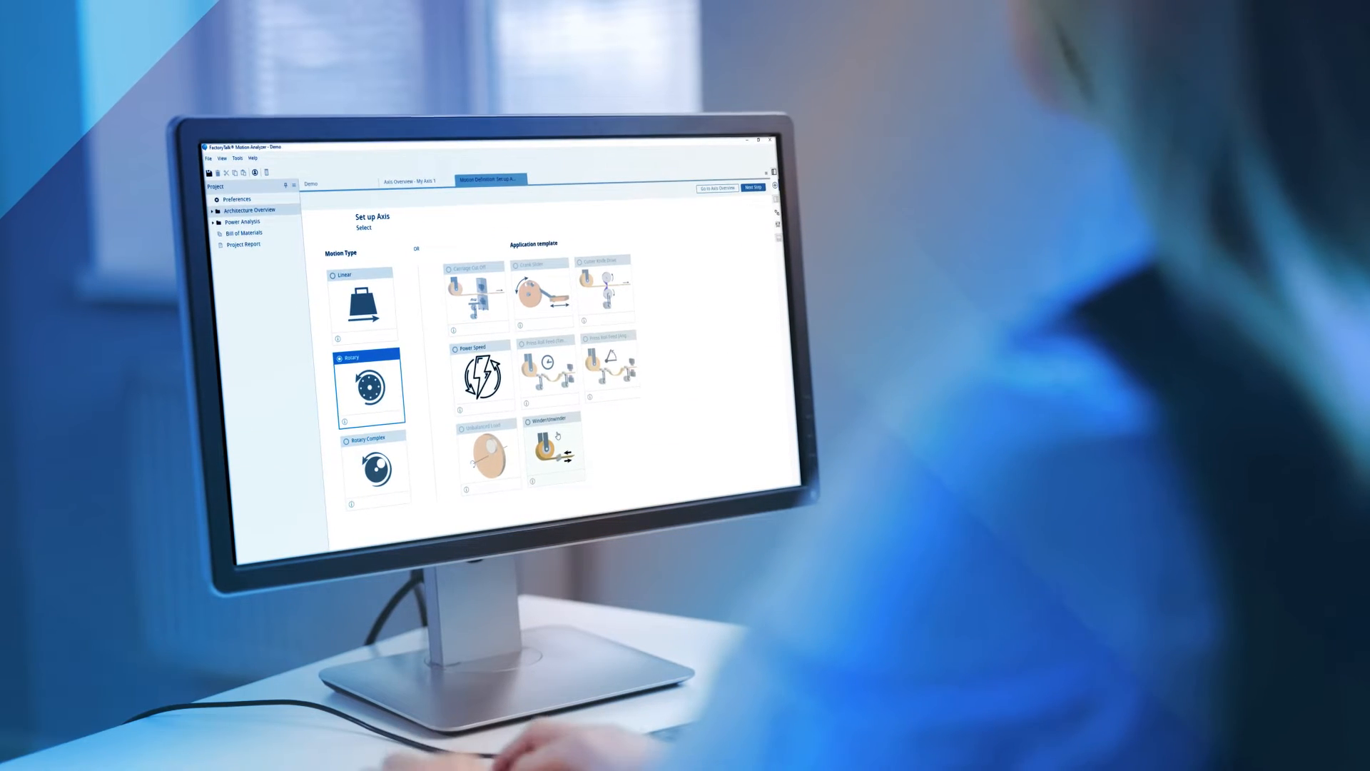
Change the axis to rotary motion, add a CP gearbox and motor, and run the solution search
click(554, 448)
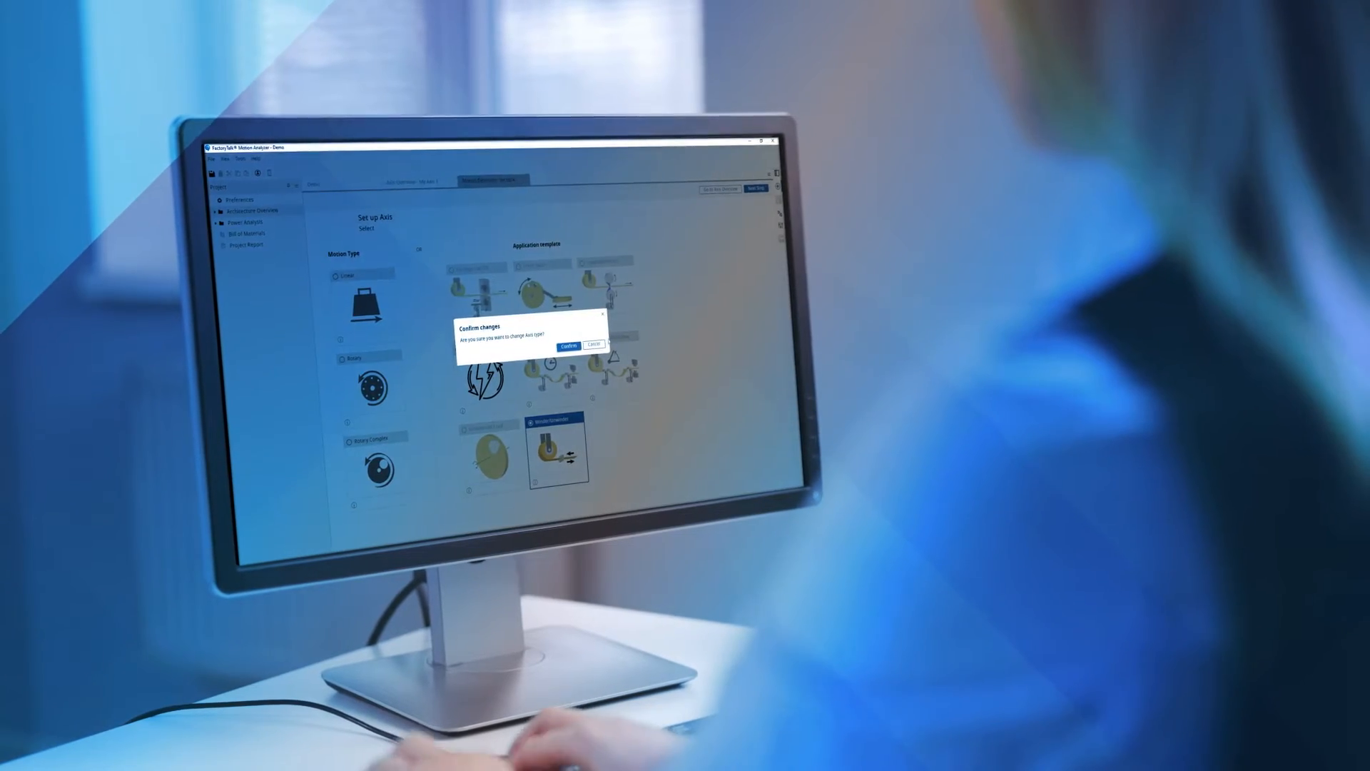
click(568, 346)
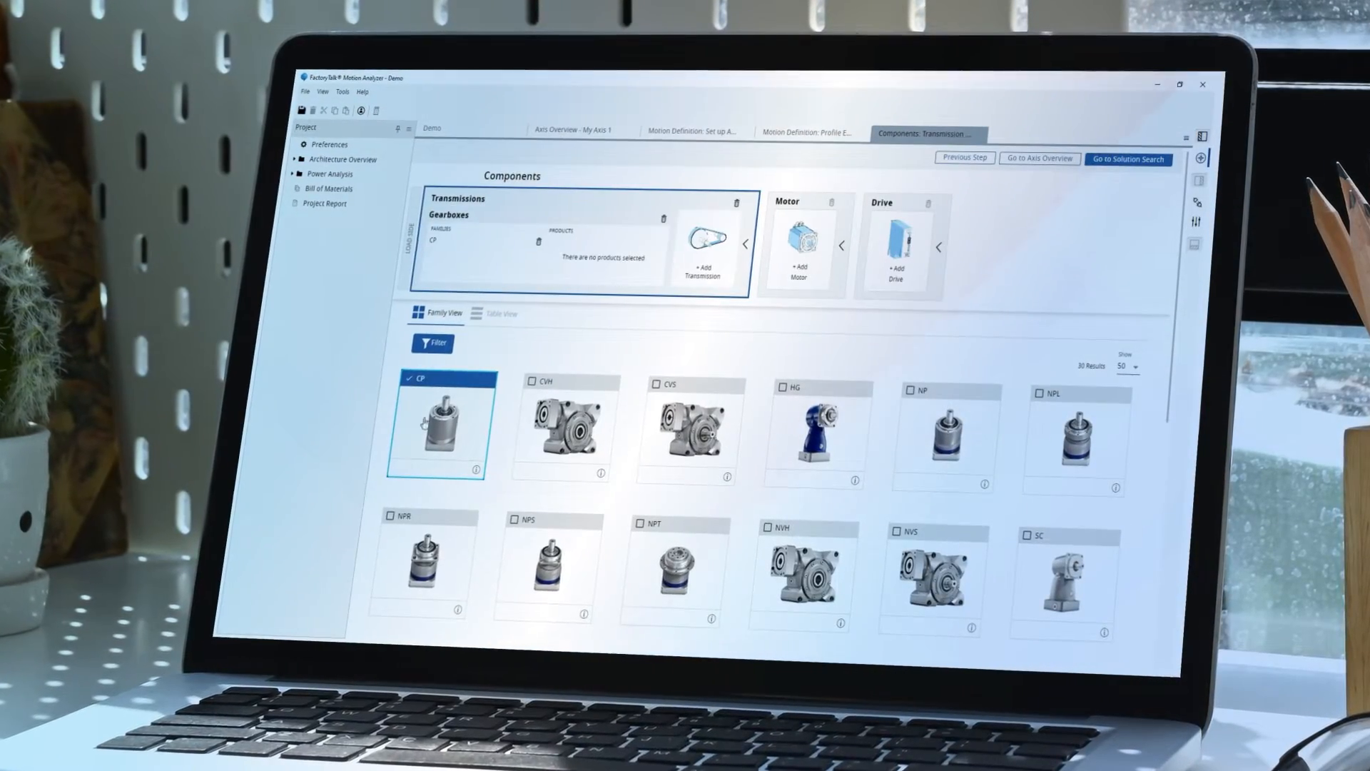
click(798, 247)
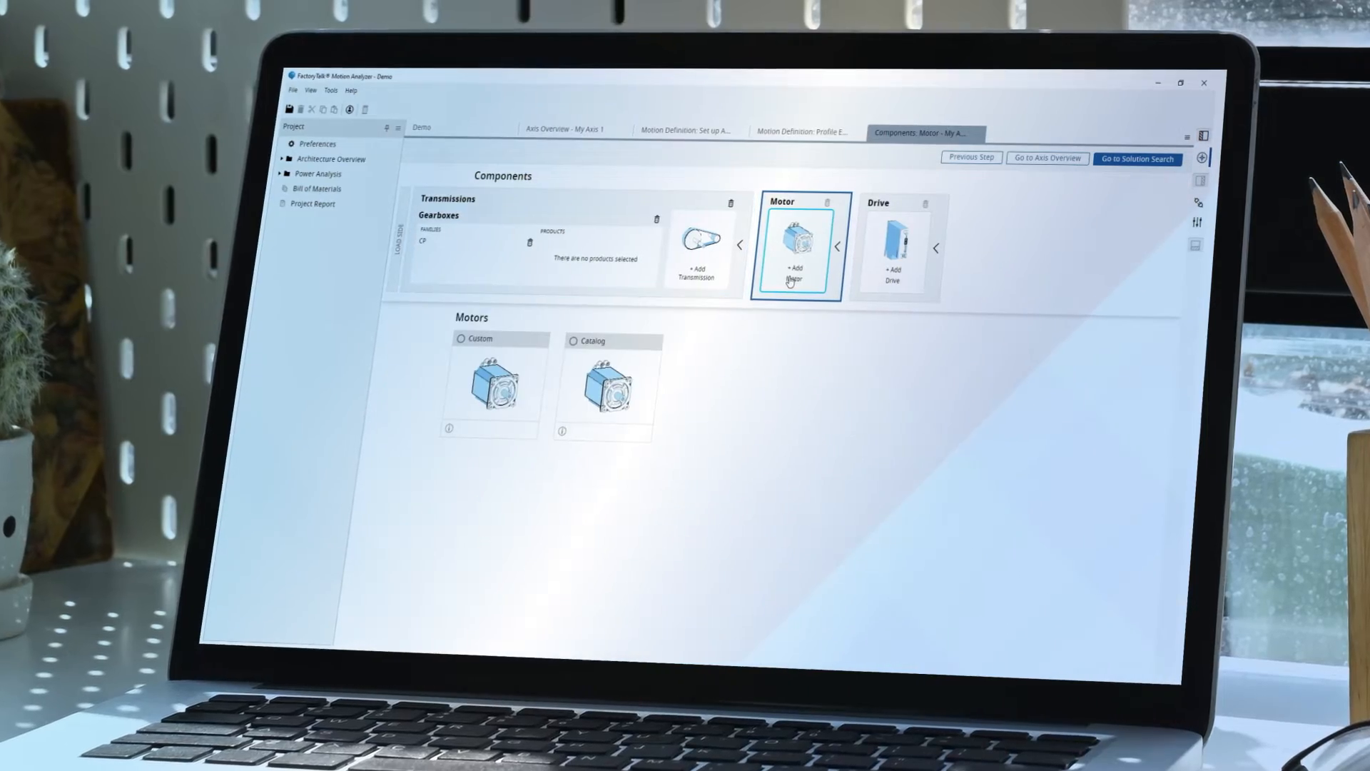
click(573, 329)
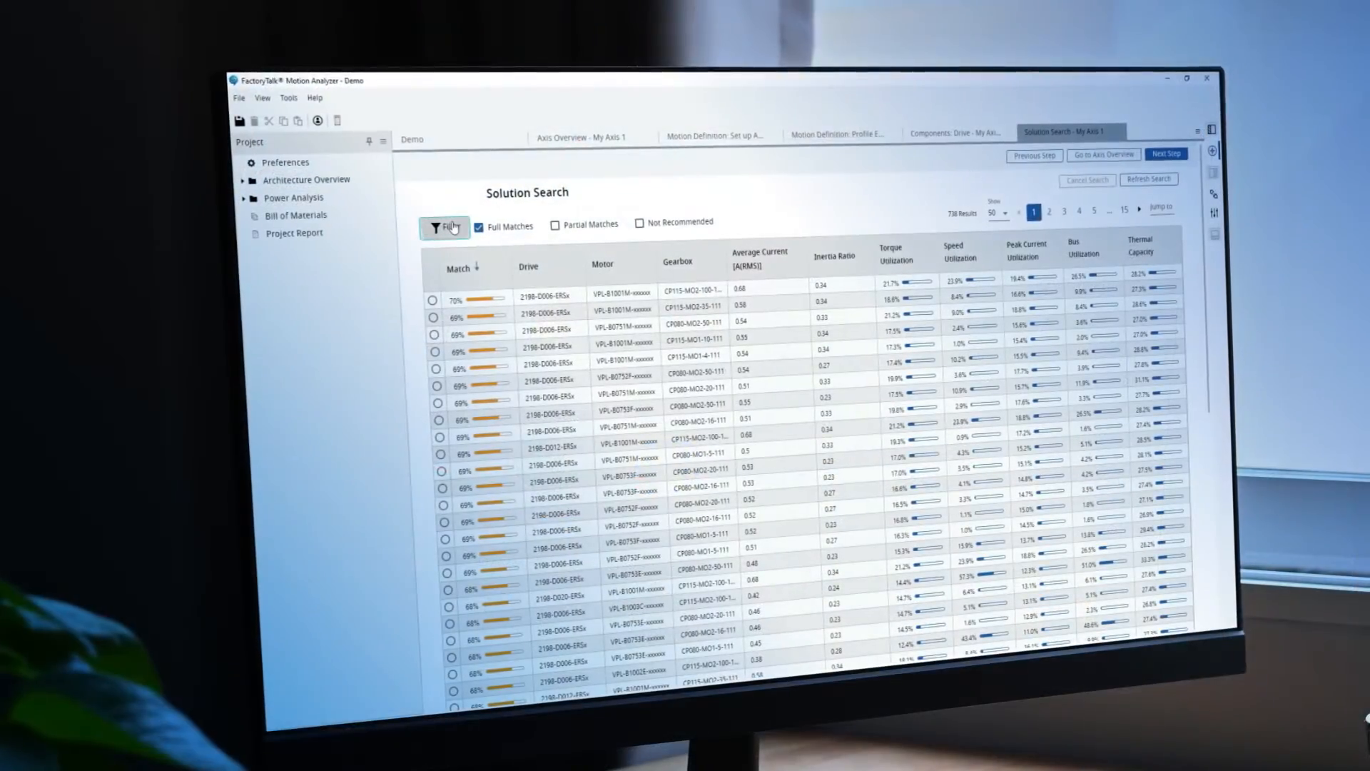
Select the top-ranked solution, proceed to the next step, and view the aggregate power summary
click(443, 225)
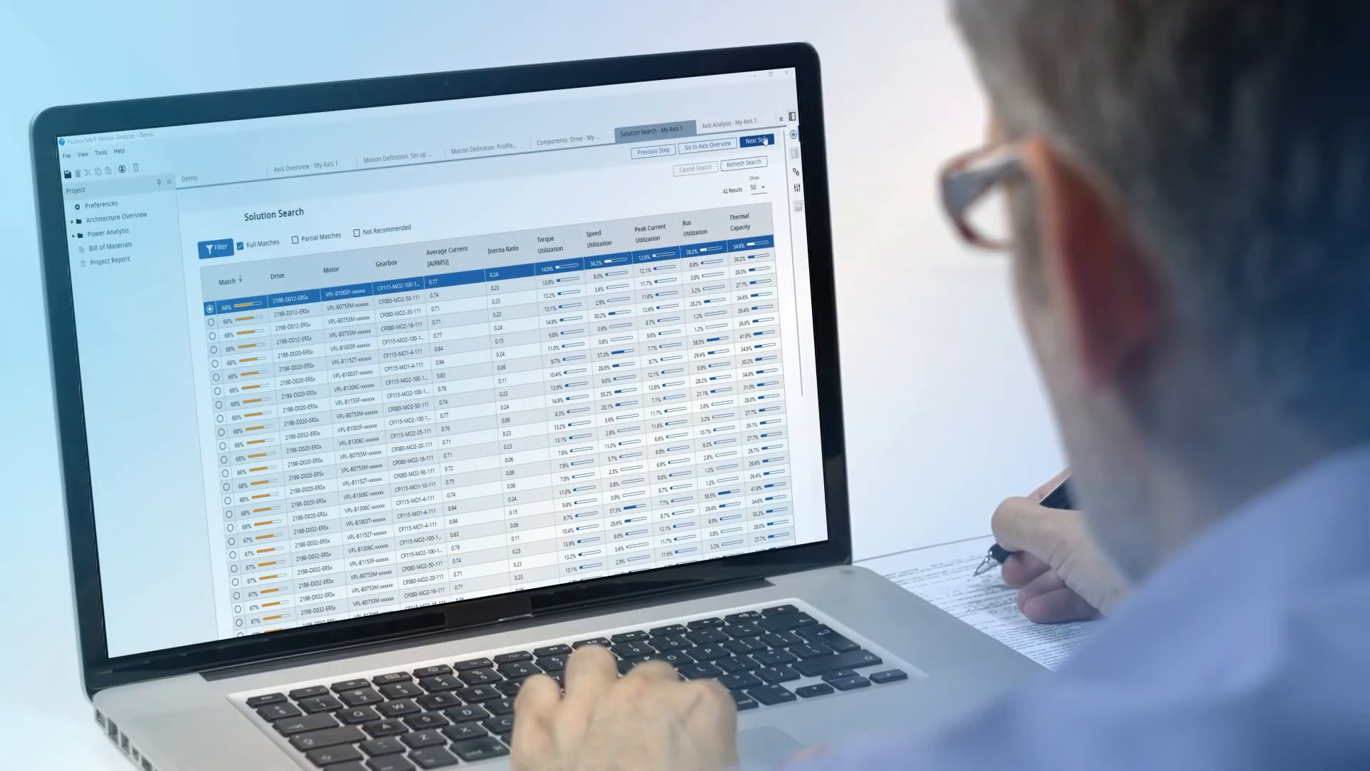
click(757, 142)
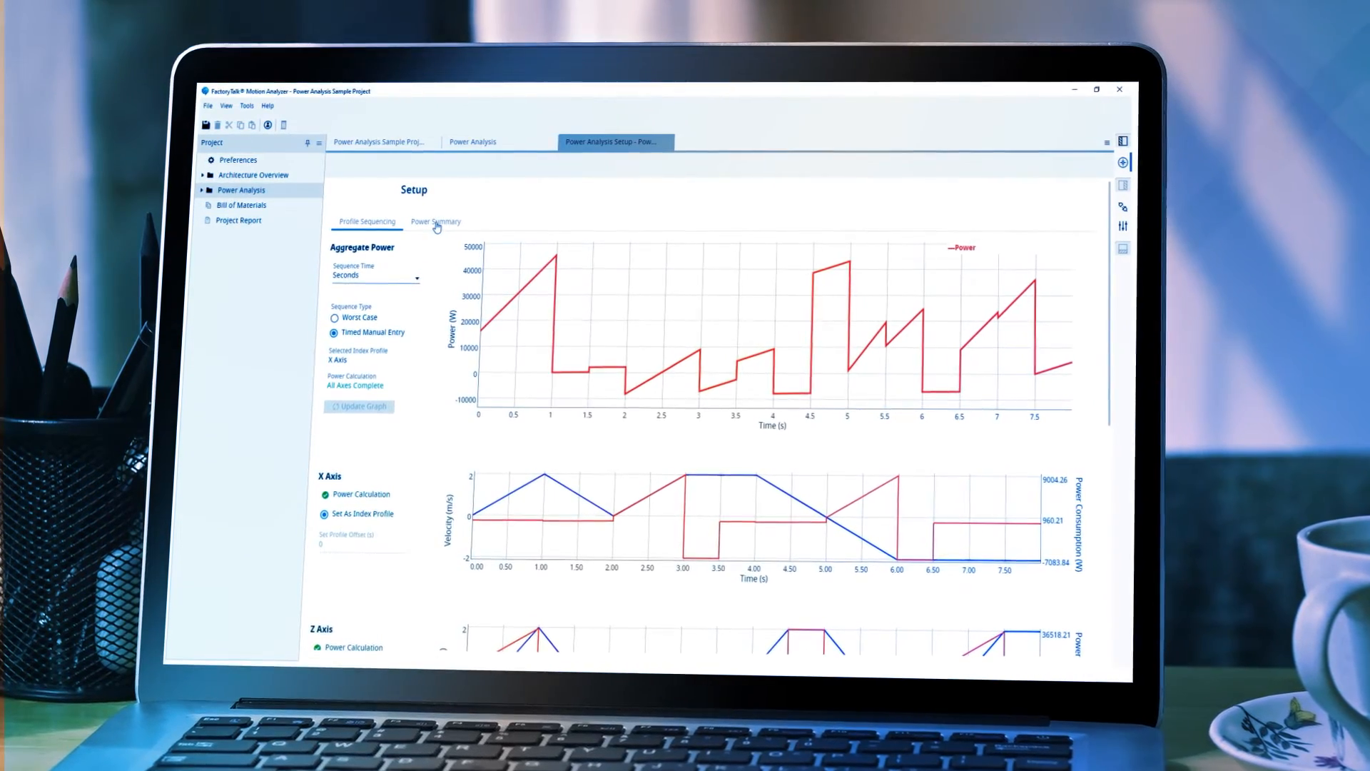
click(435, 221)
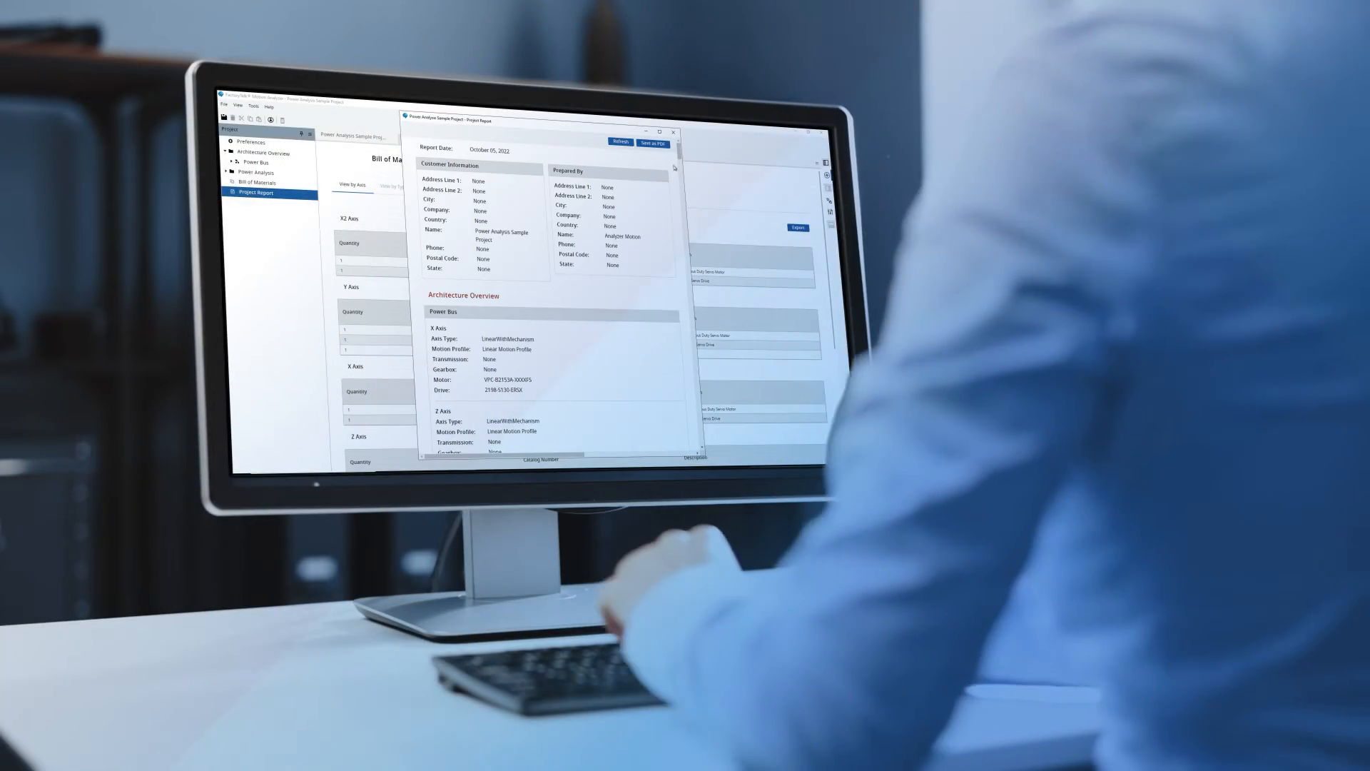
Scroll through the project report to the drive and motor utilization tables
scroll(down, 3)
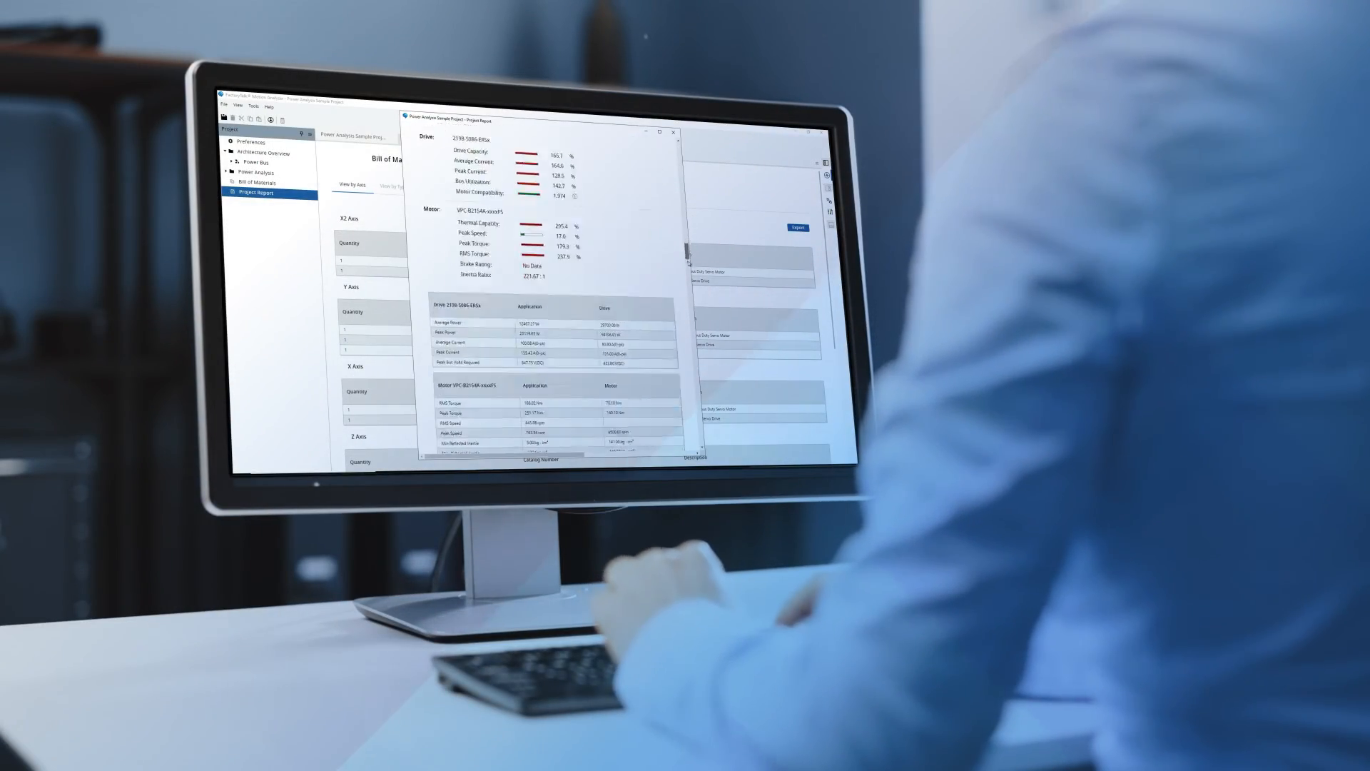